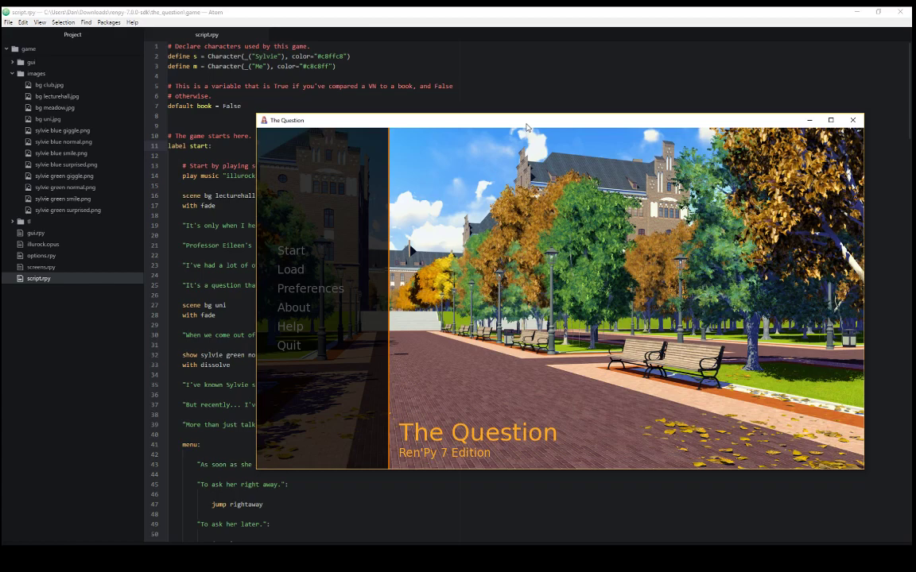
mouse_move(515, 135)
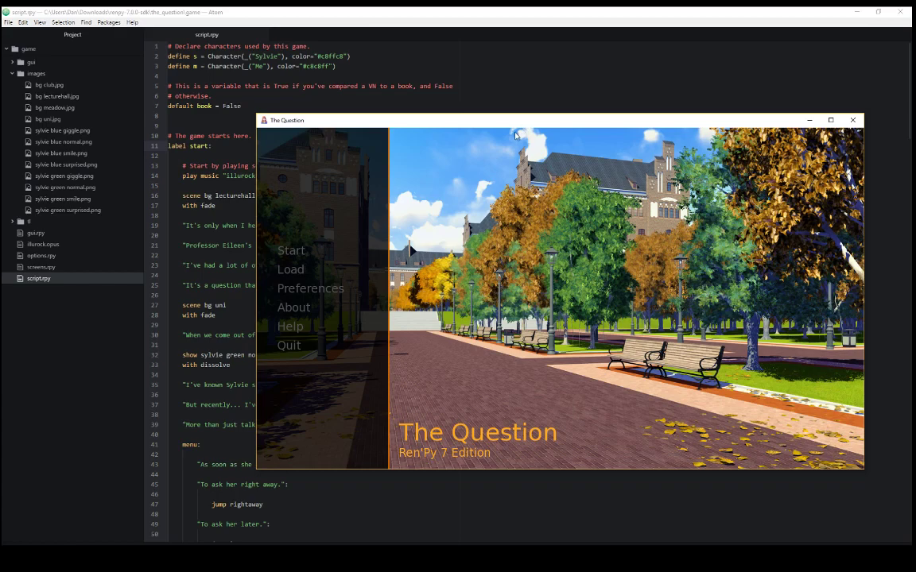
Step: Play The Question from Start to the first menu, choosing to ask her right away
left_click(852, 120)
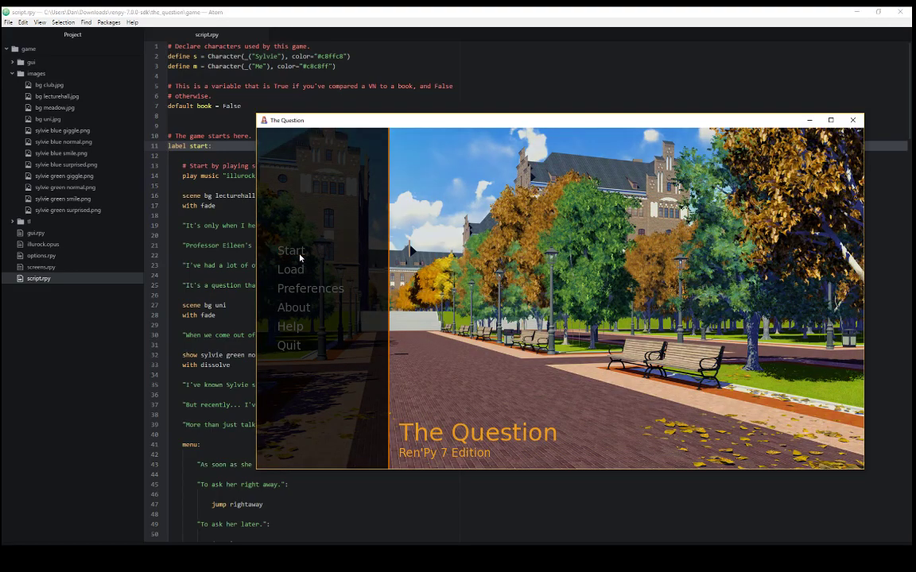
left_click(291, 251)
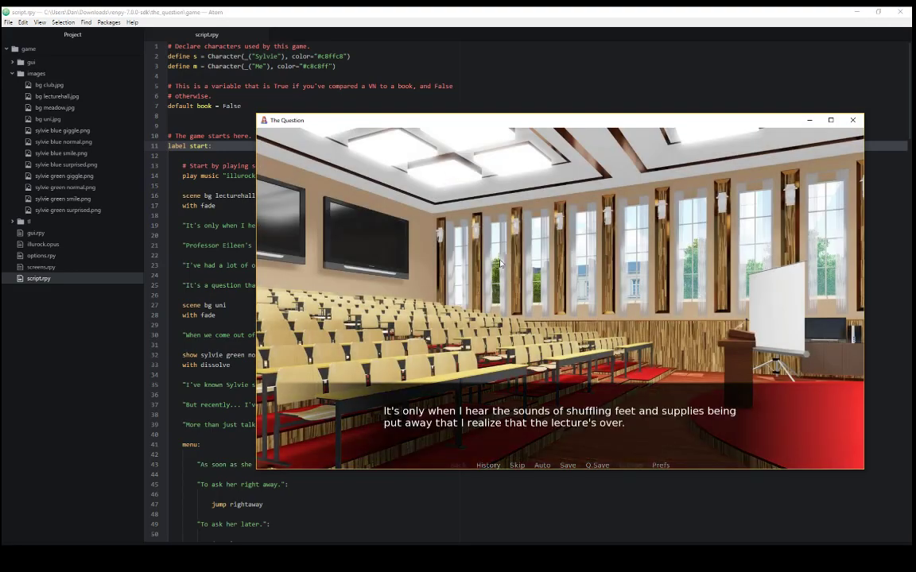
left_click(852, 120)
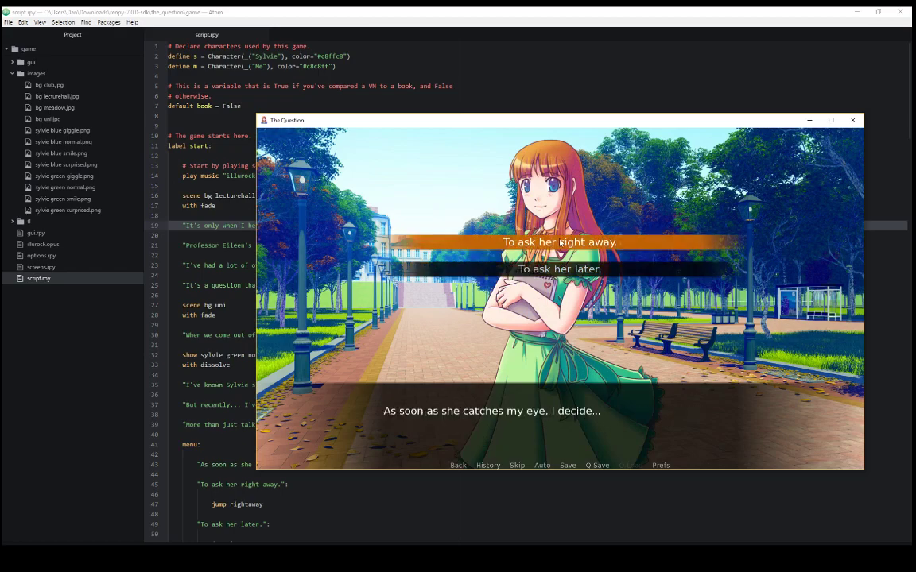
left_click(558, 241)
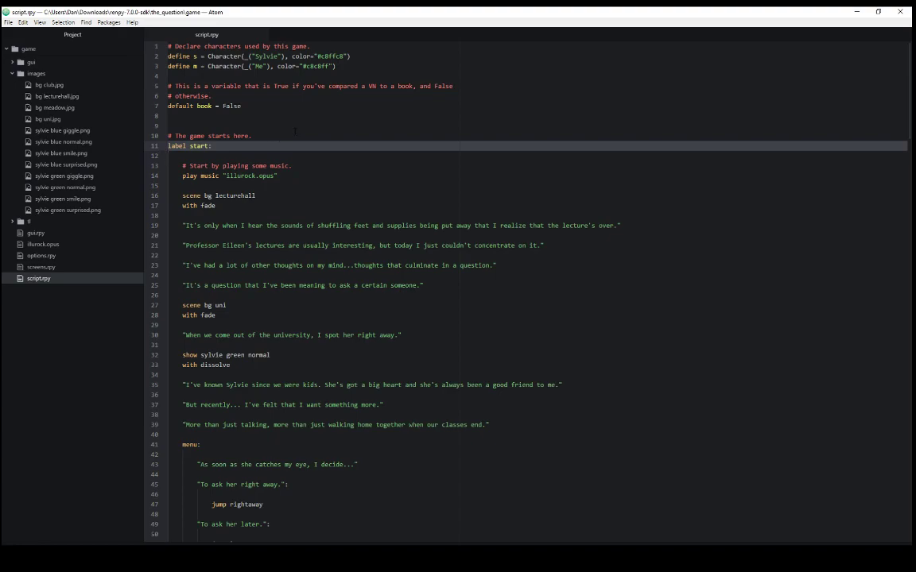
Step: Scroll through the menu and jump lines, then fold the start label block
scroll("down", 3)
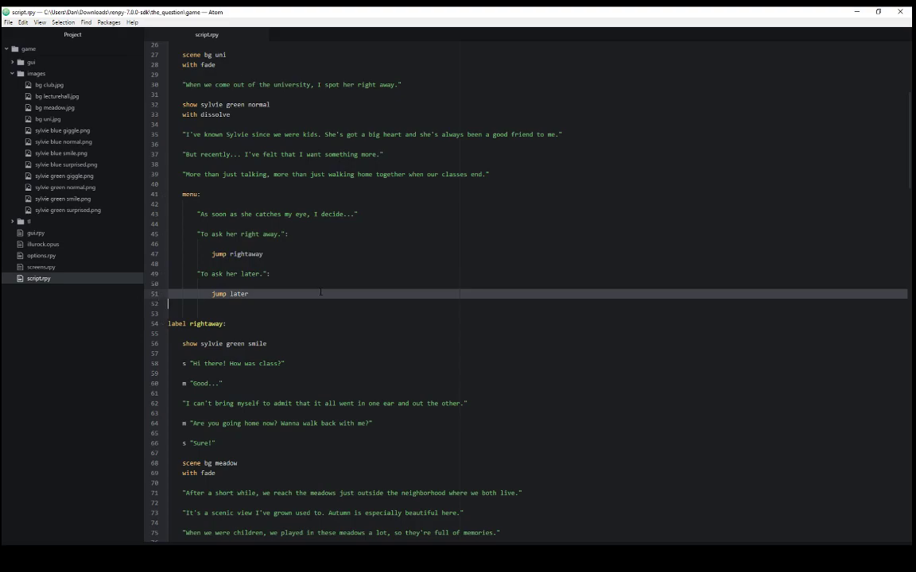
scroll("up", 3)
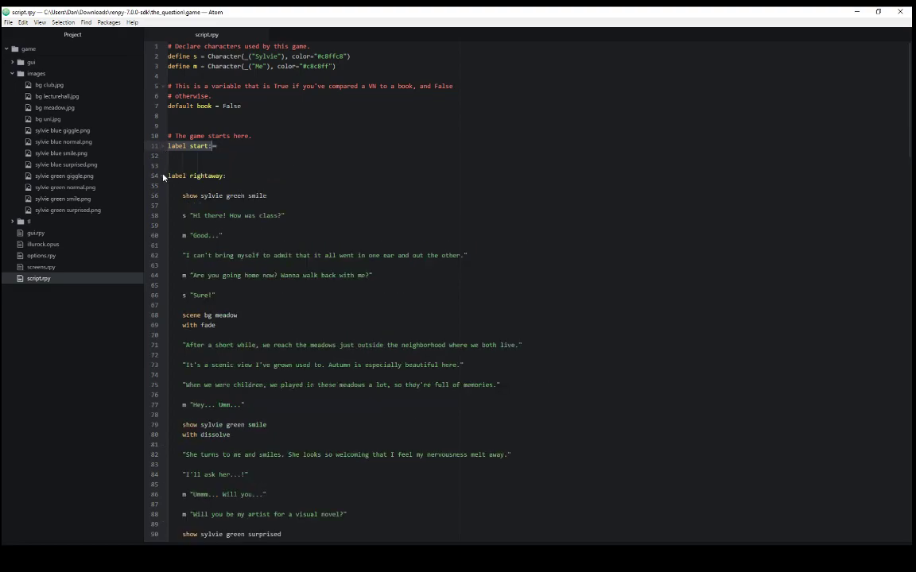
Step: Fold the rightaway, game and later label blocks, then expand every label again
left_click(162, 175)
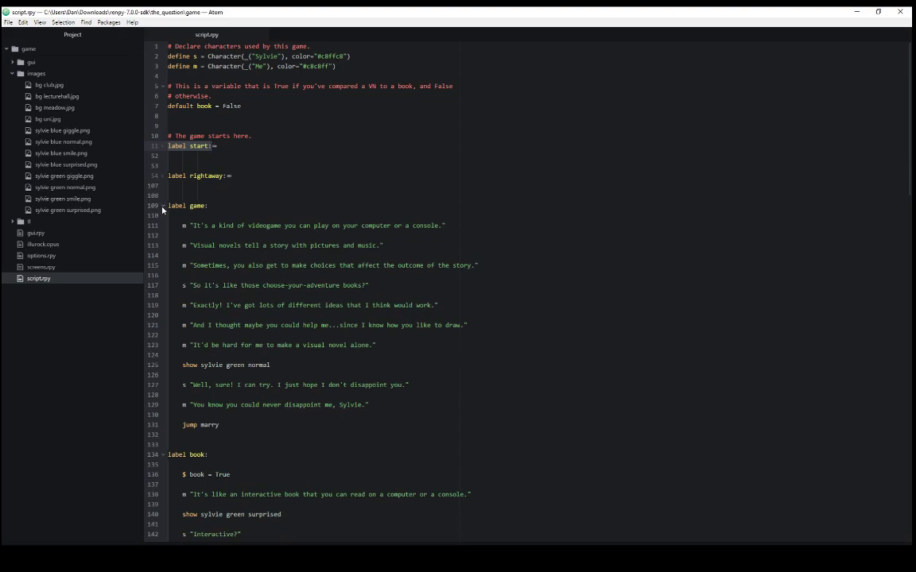
left_click(163, 205)
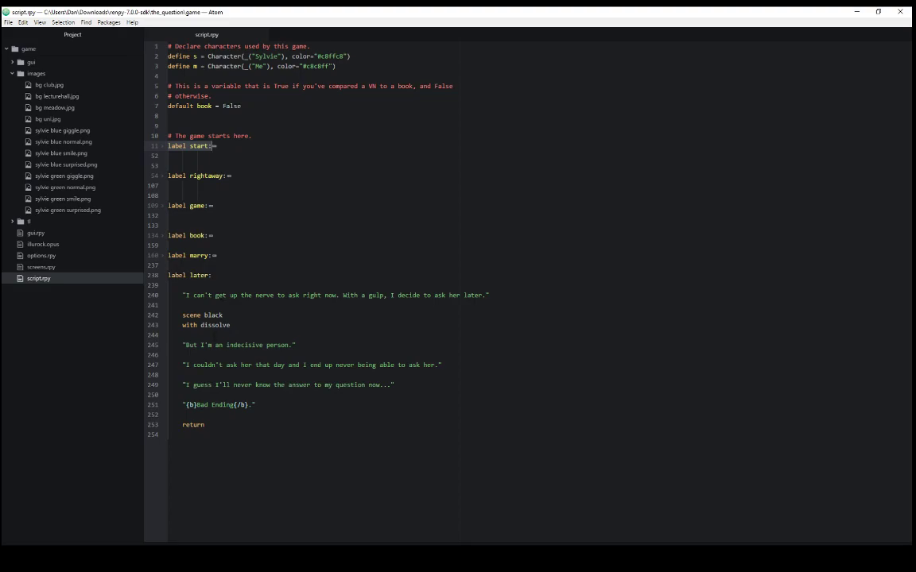
mouse_move(166, 278)
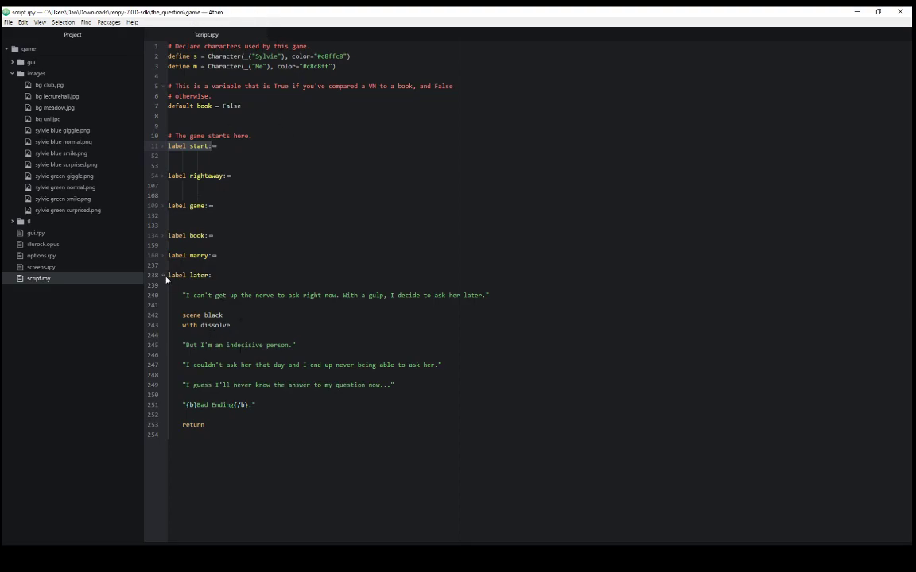
left_click(162, 275)
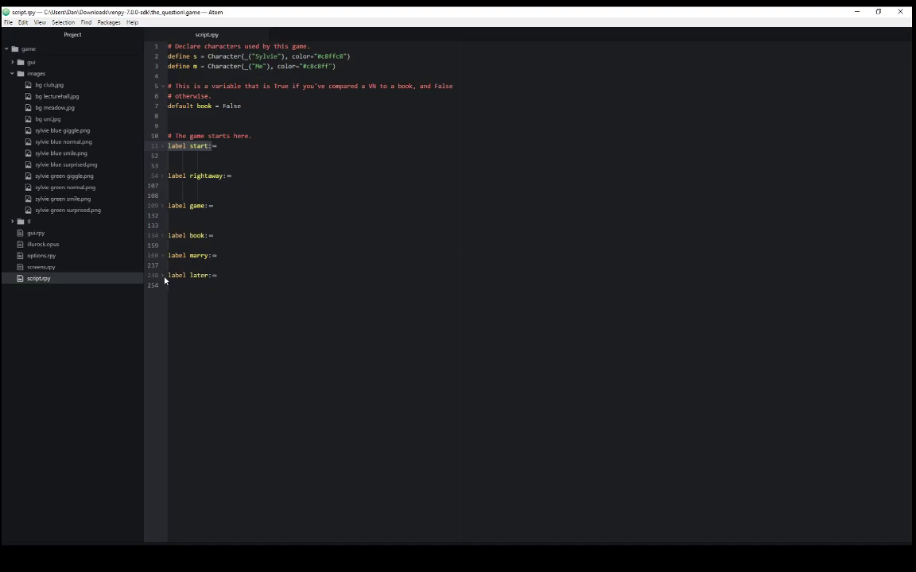
left_click(162, 255)
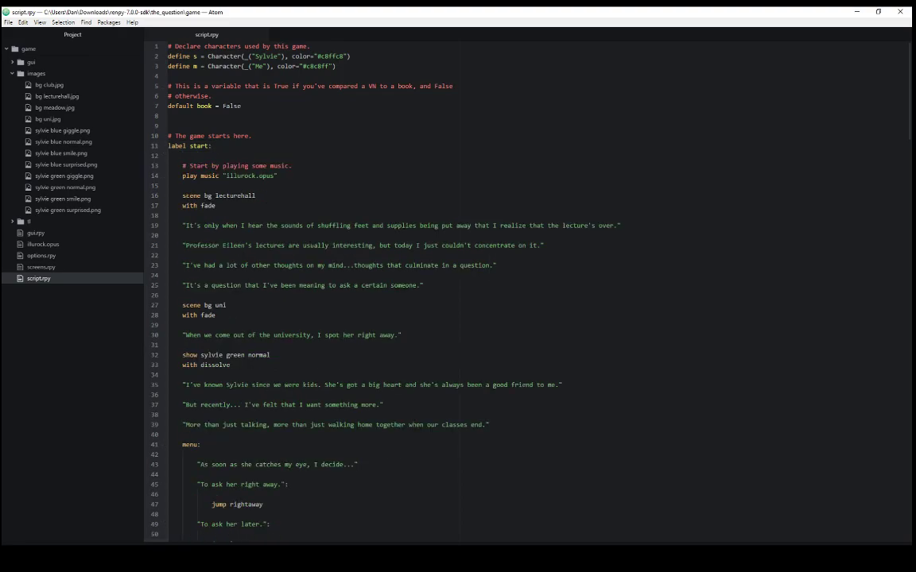
Step: Highlight the lecture-hall narration and jump rightaway lines, scroll to label rightaway, and relaunch the game
left_click(212, 146)
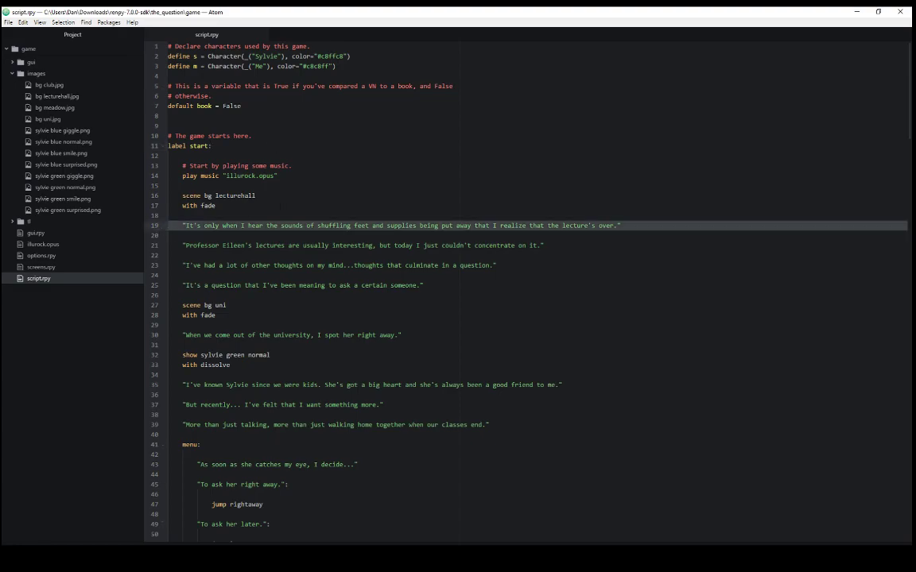
scroll("down", 3)
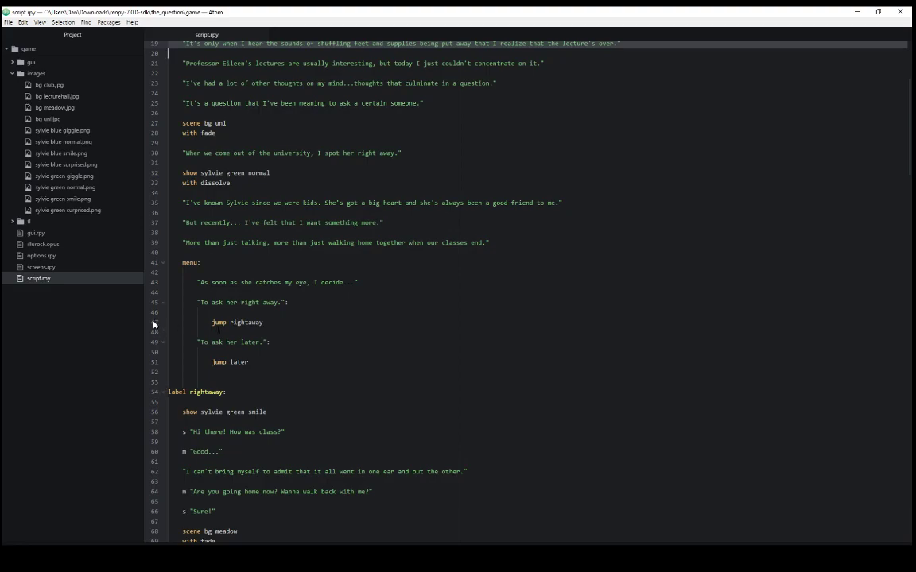
left_click(237, 322)
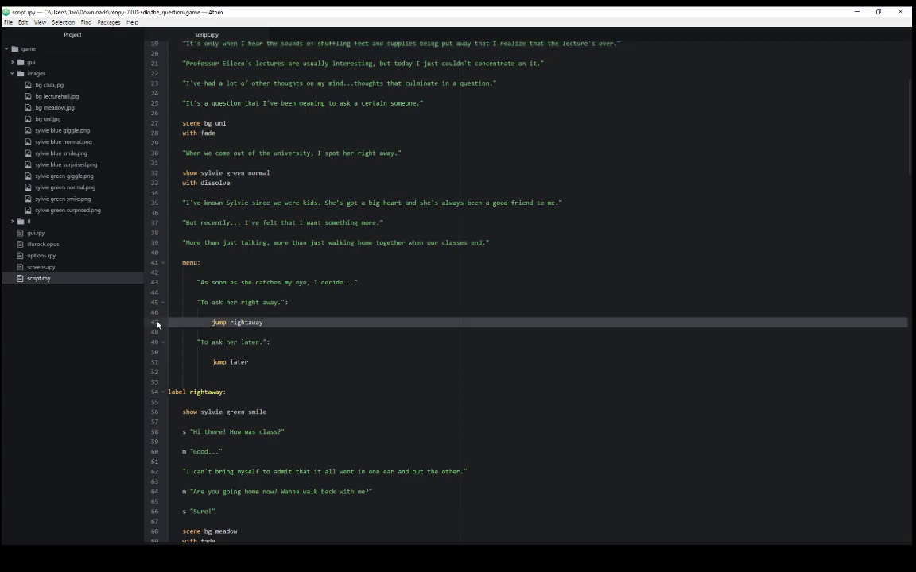
scroll("down", 3)
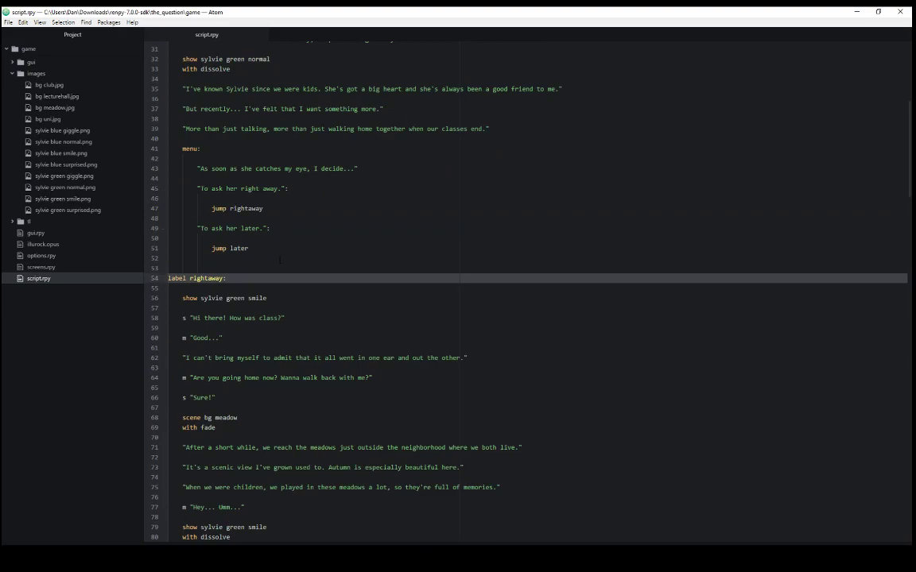
scroll("down", 3)
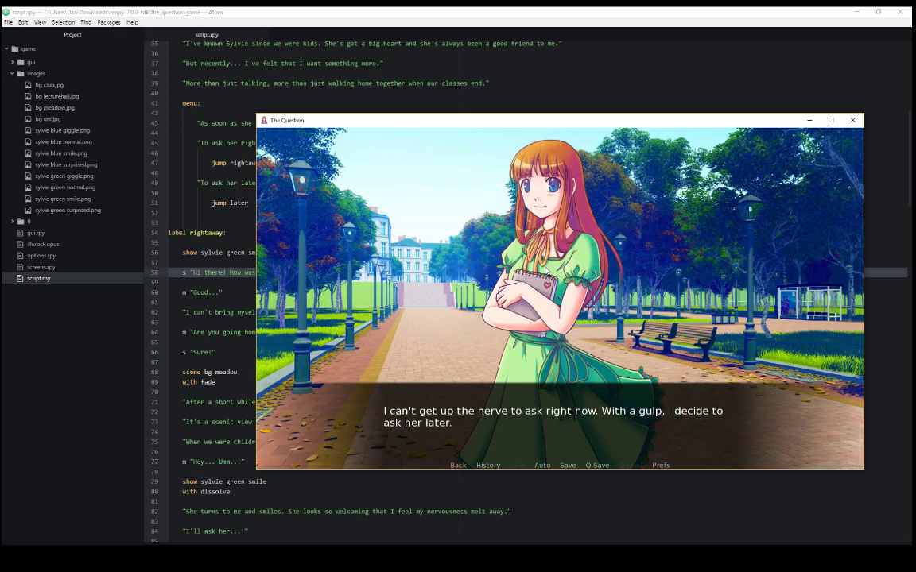
Step: Scroll script.rpy down to the later label's bad-ending return, switching back to Atom
left_click(852, 120)
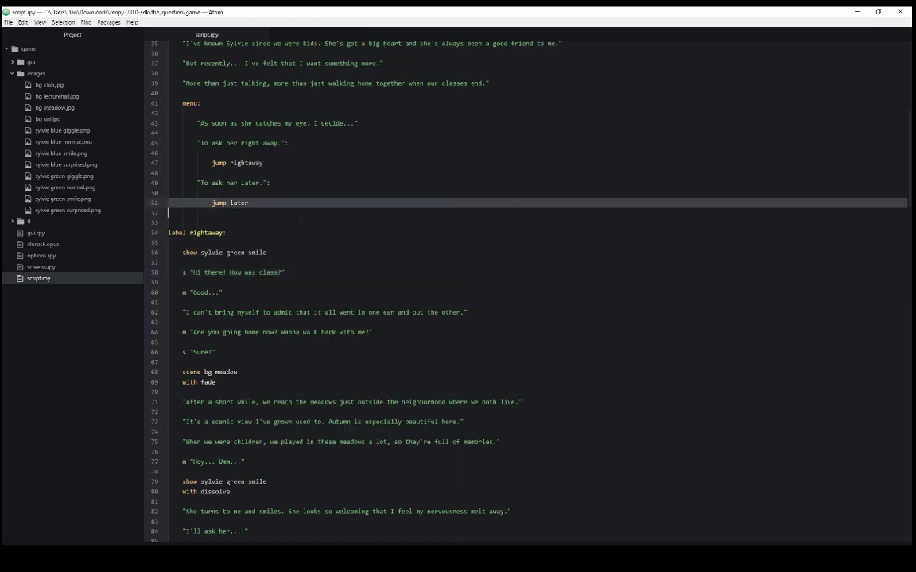
scroll("down", 3)
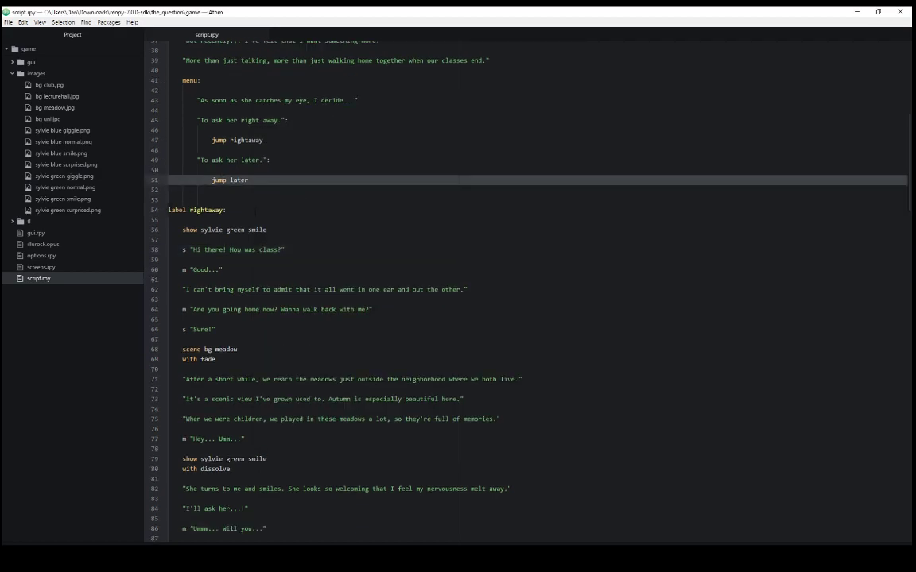
scroll("down", 3)
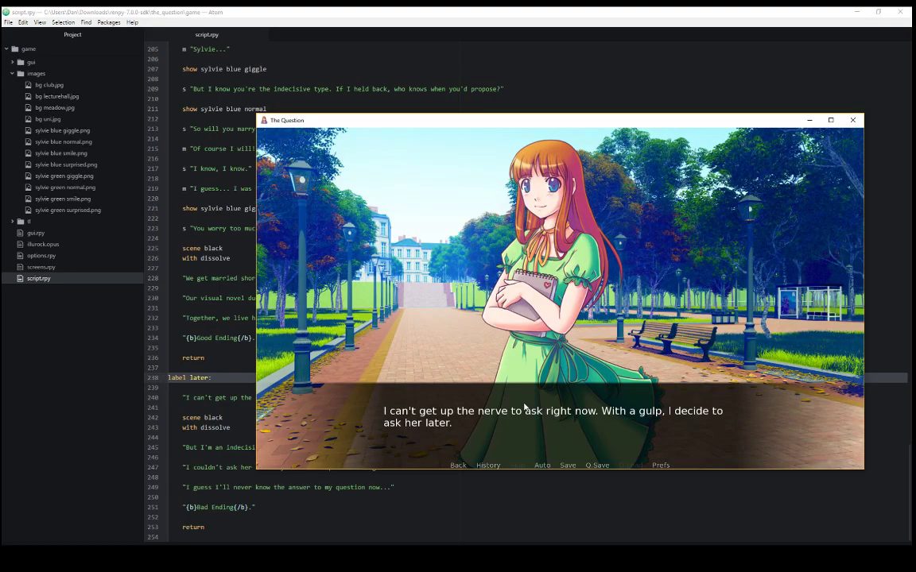
left_click(852, 120)
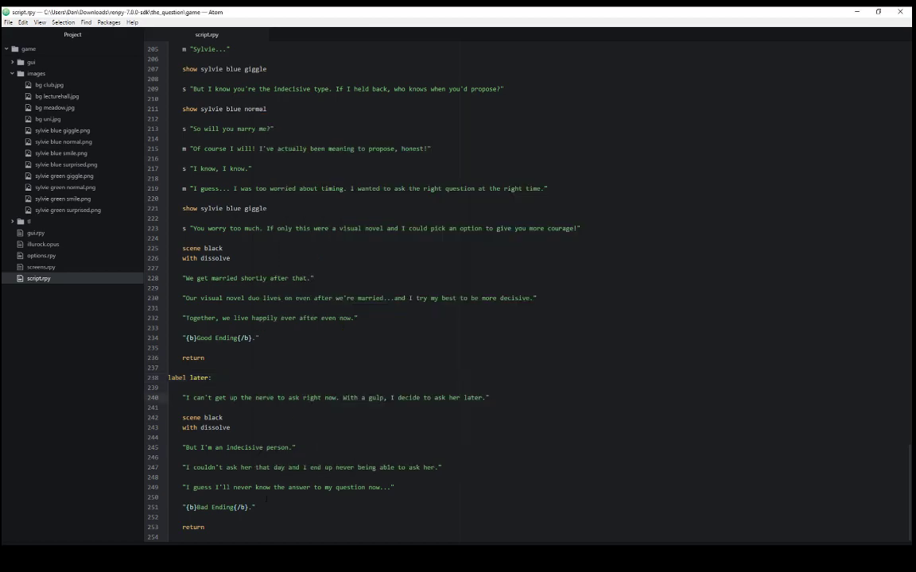
left_click(230, 398)
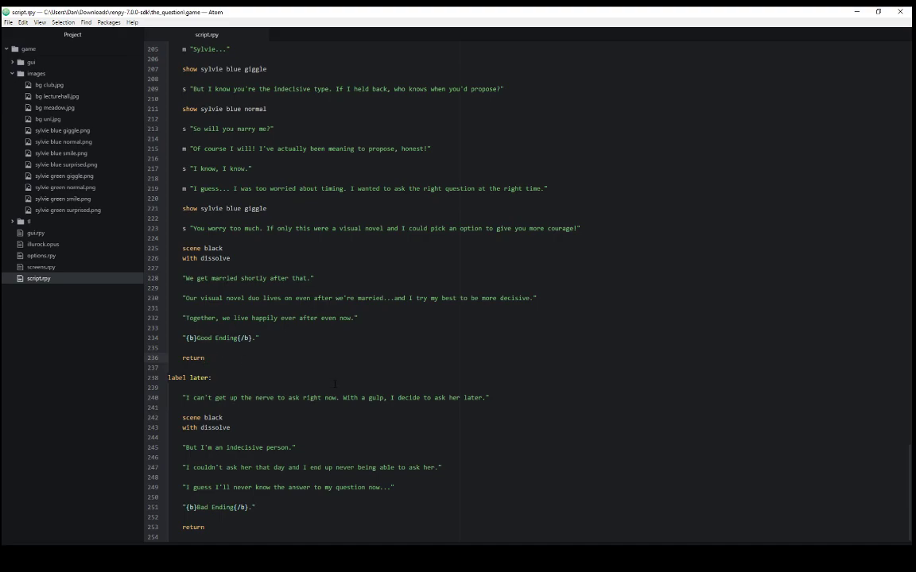
left_click(204, 357)
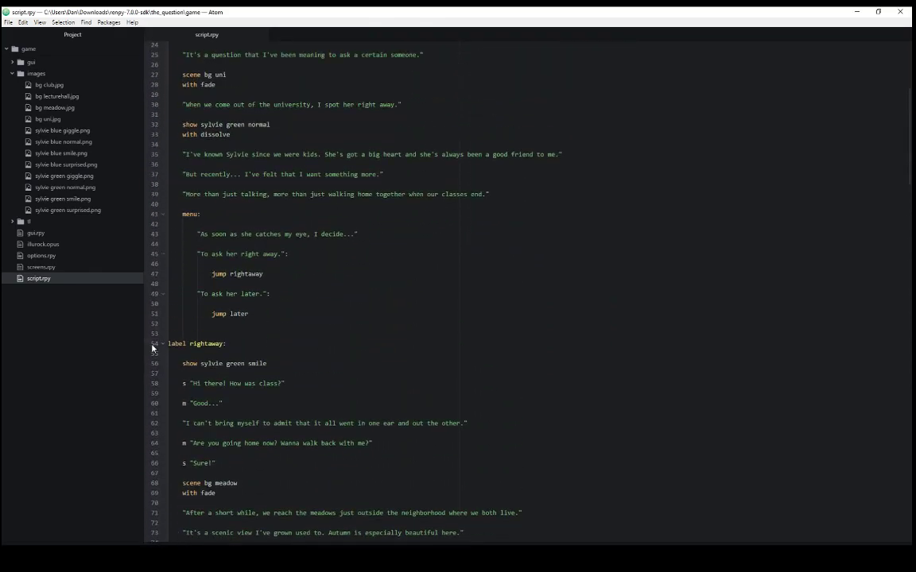
scroll("down", 3)
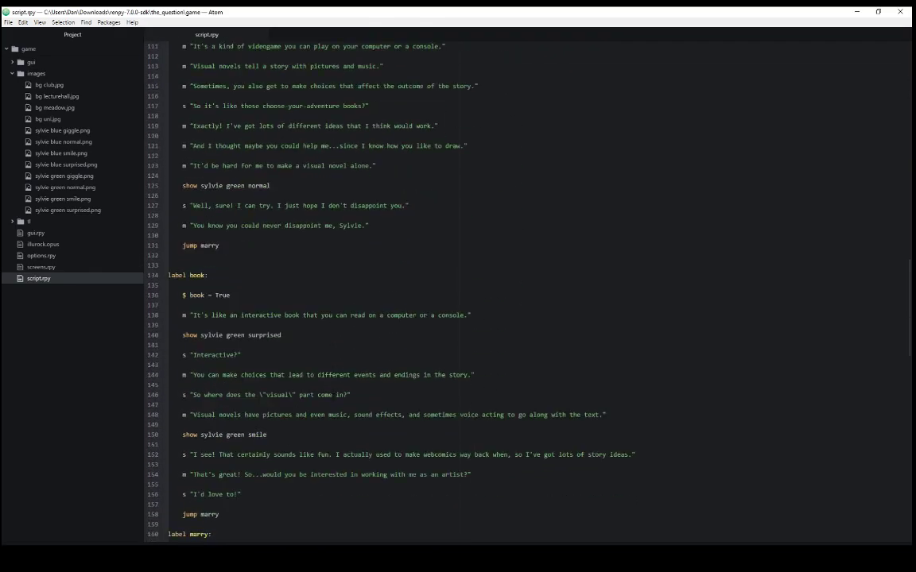
scroll("down", 3)
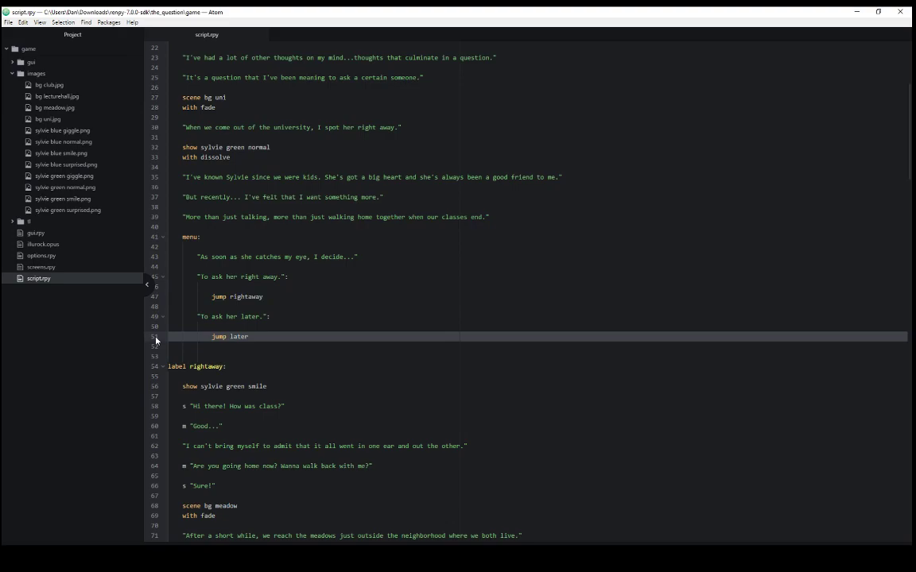
left_click(169, 346)
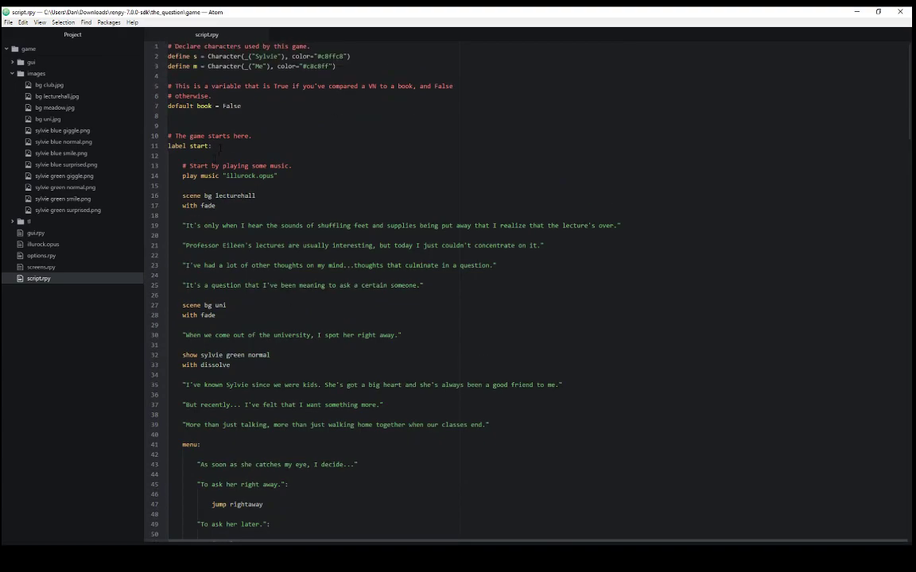
left_click(198, 146)
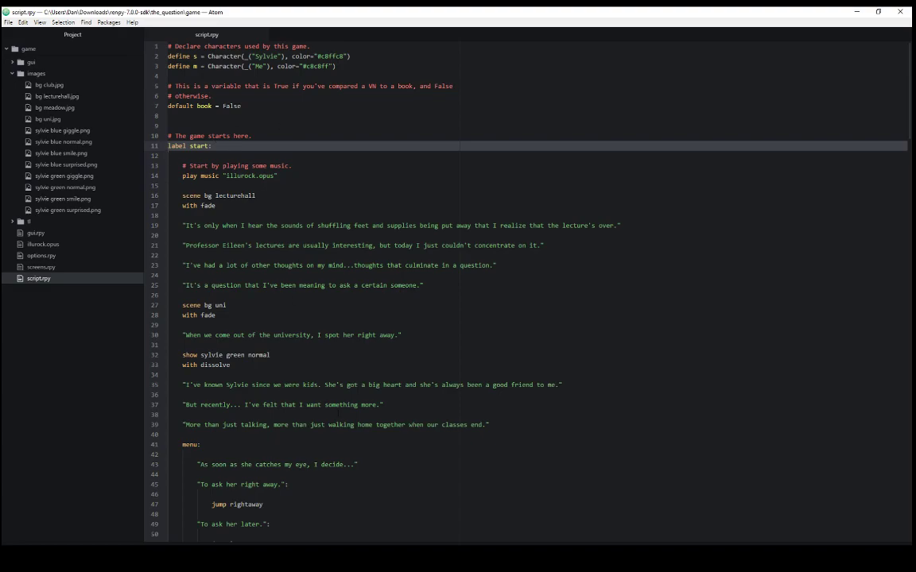
left_click(168, 155)
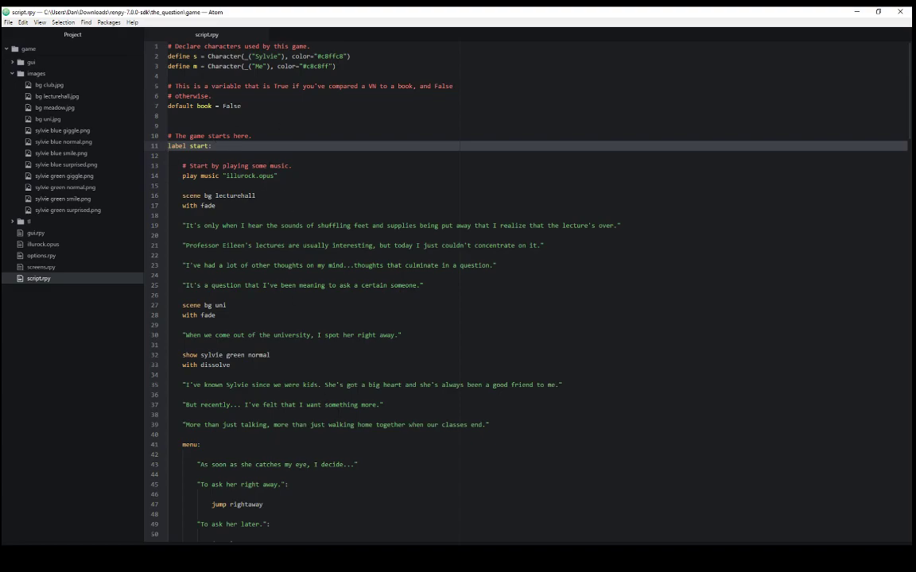
left_click(168, 156)
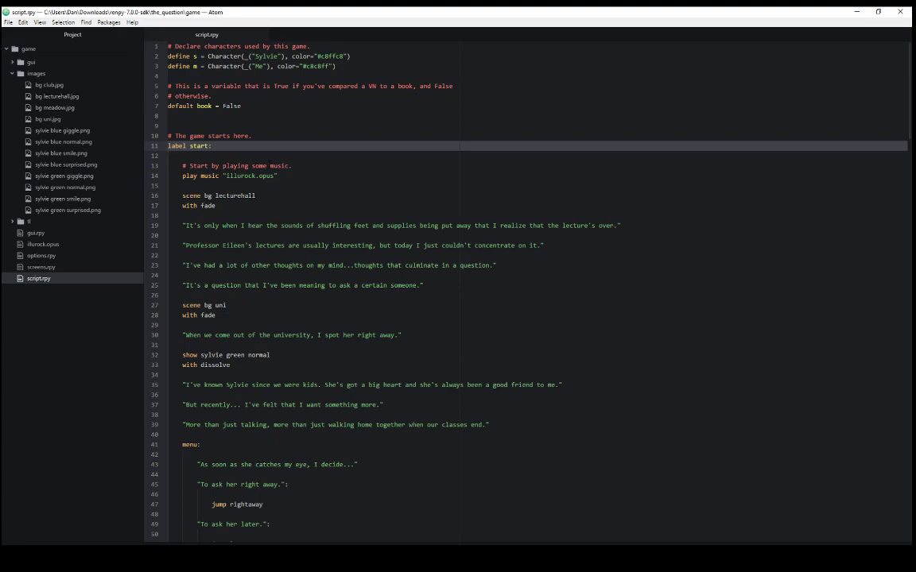
left_click(168, 156)
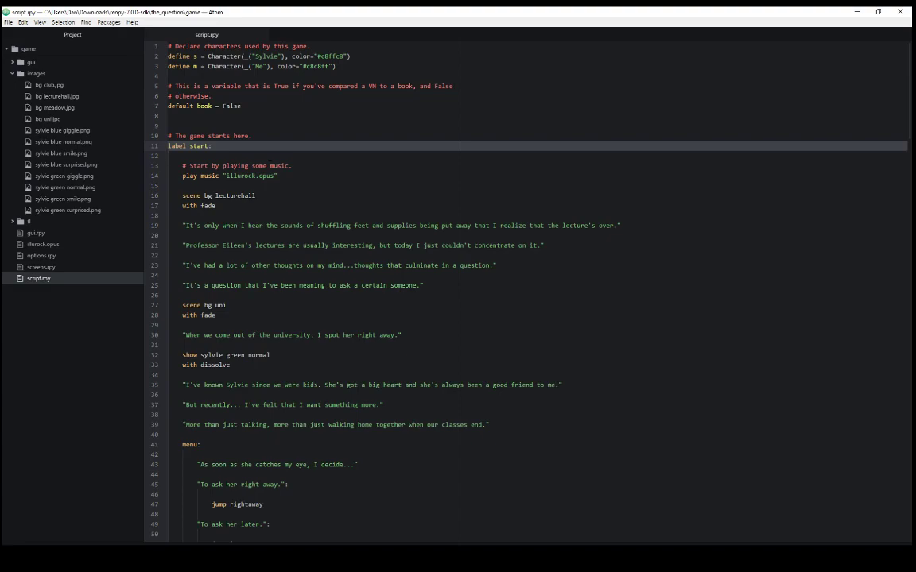
left_click(168, 156)
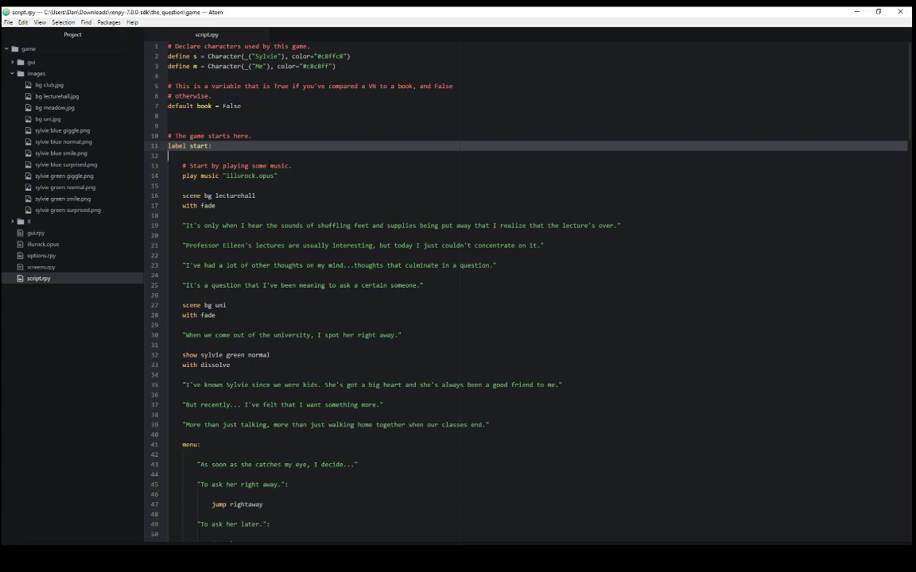